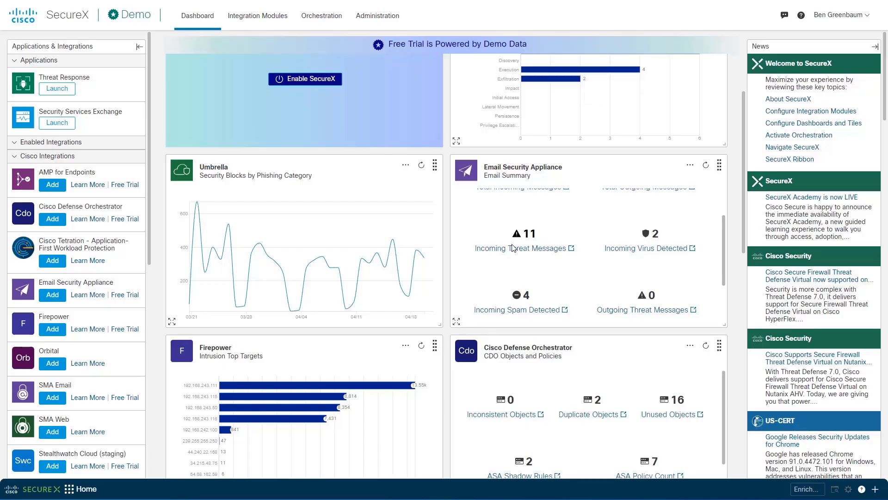
# Launch Threat Response and step through its seven-step Investigate tour to Done, landing on 4success.zapto.org.
pyautogui.scroll(-3)
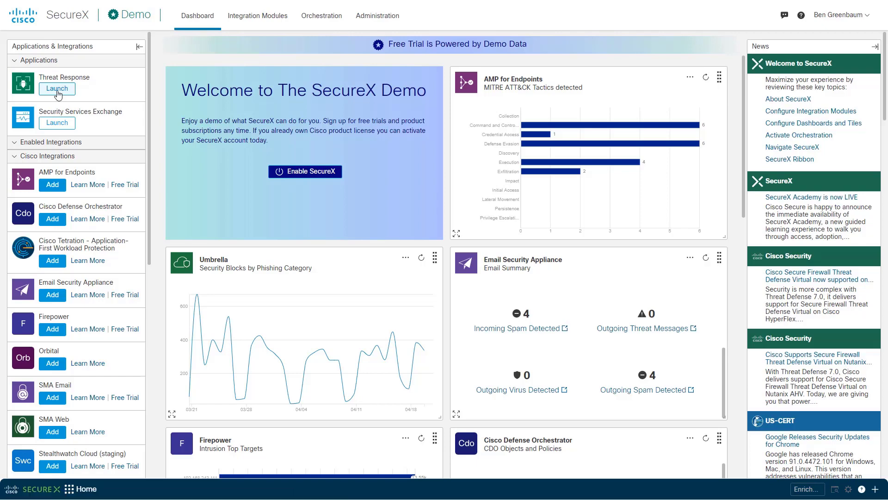
pyautogui.click(57, 89)
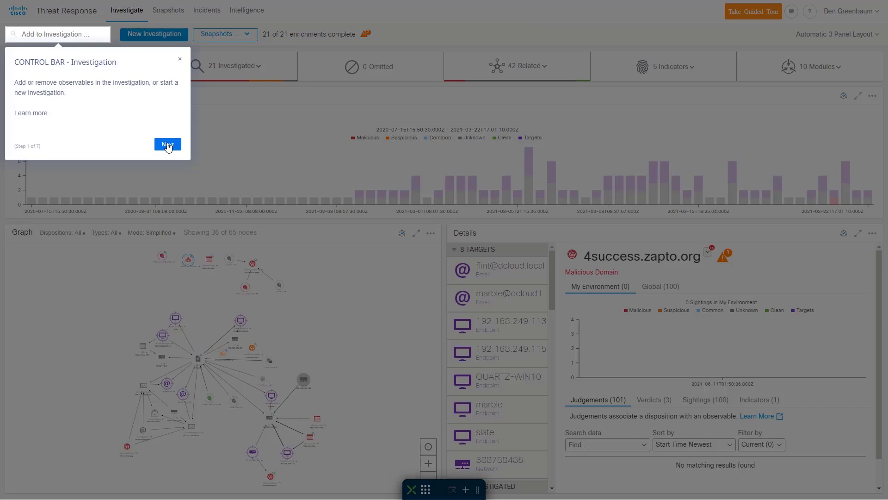
pyautogui.click(167, 144)
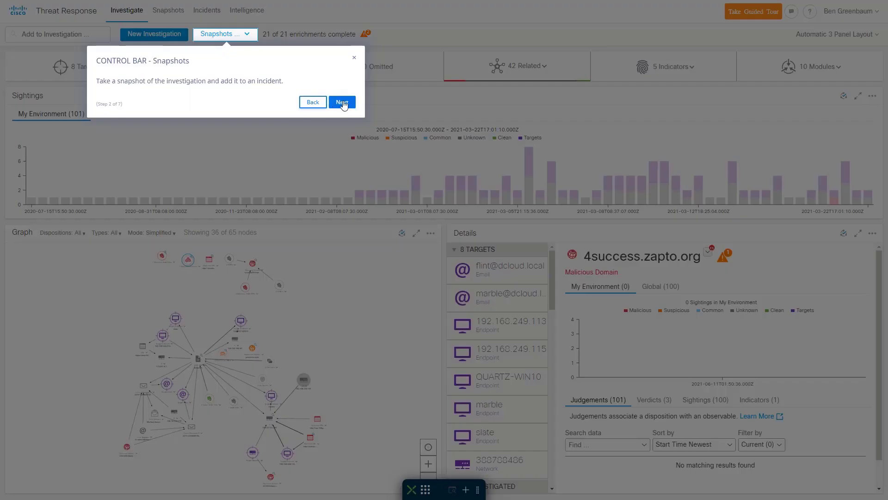
pyautogui.click(342, 102)
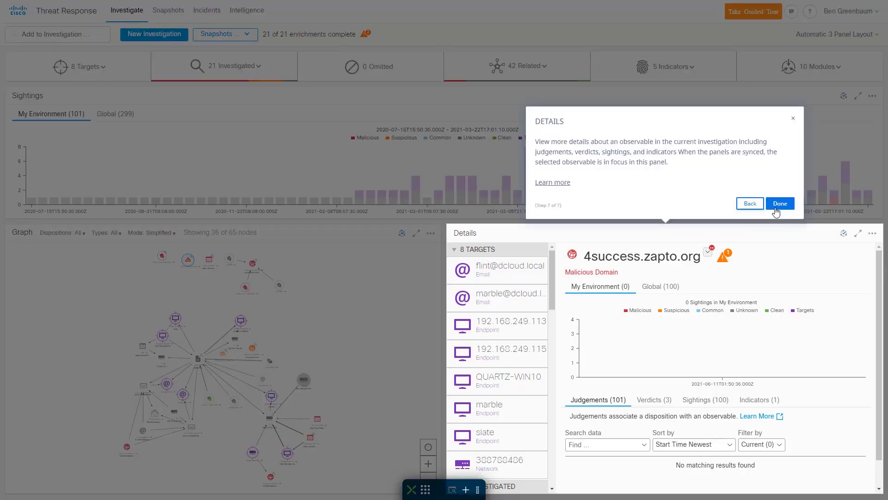
pyautogui.click(780, 203)
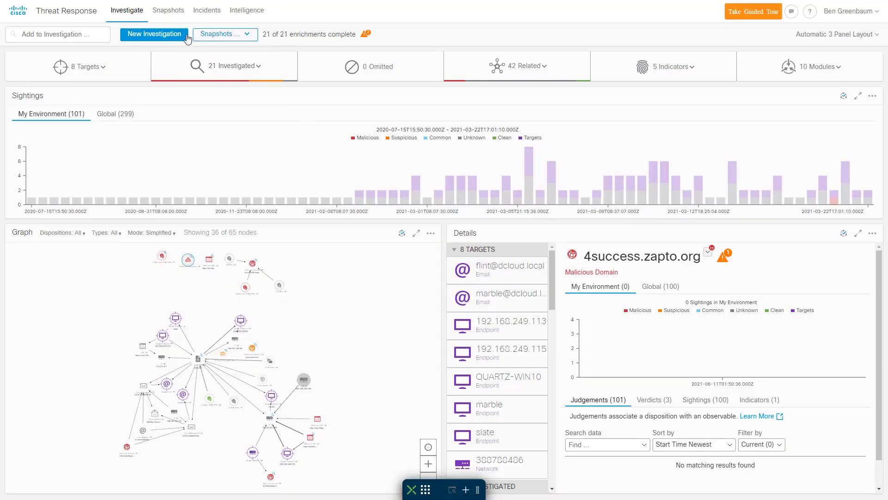
# Investigate eight pasted observables starting with ip:116.110.55.43 and review the enriching modules.
pyautogui.click(154, 35)
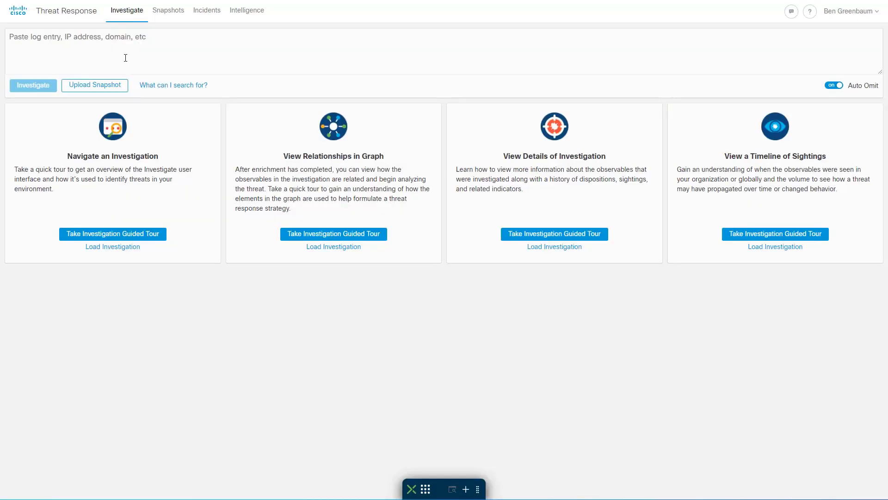
pyautogui.write('ip:116.110.55.43')
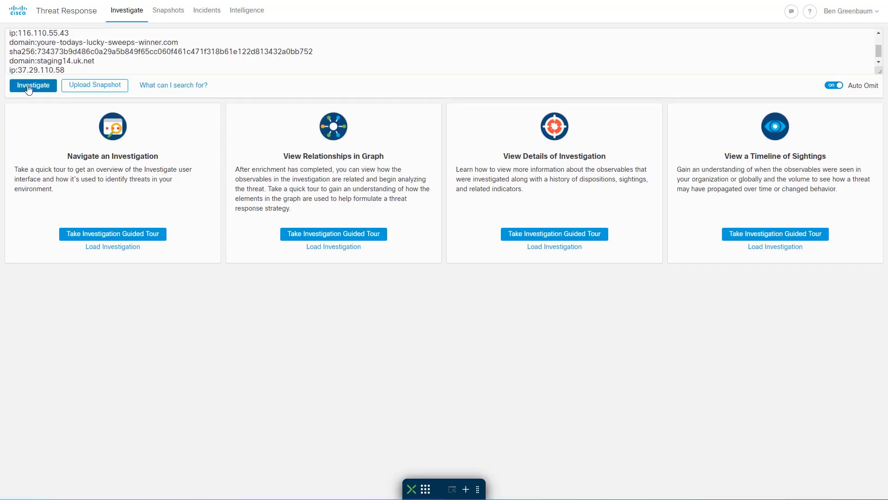
pyautogui.click(32, 86)
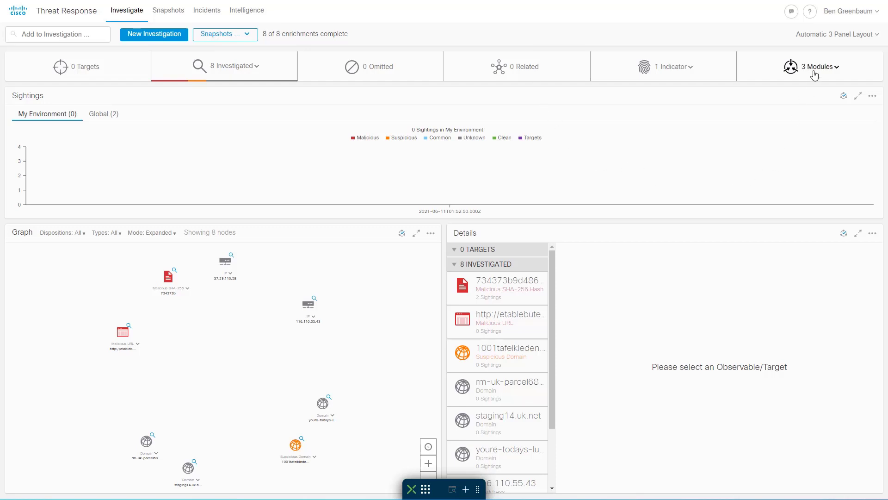
pyautogui.click(816, 66)
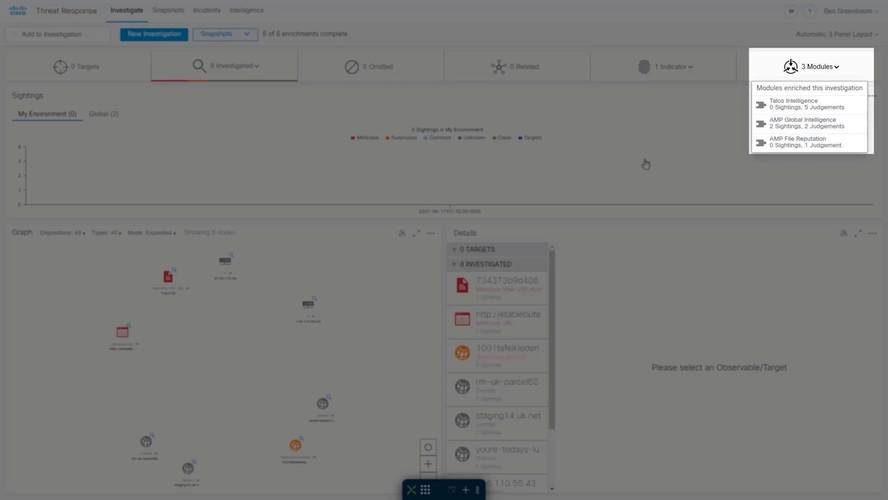
pyautogui.click(307, 307)
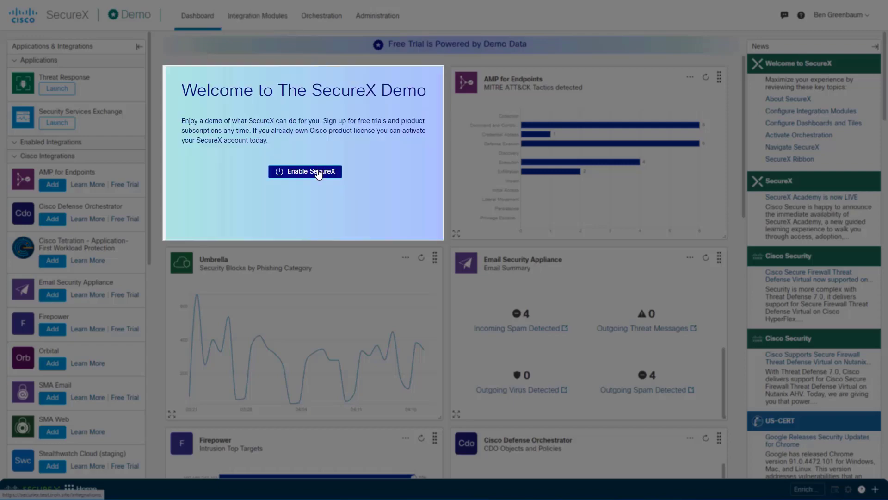
# Start Enable SecureX from the Welcome to The SecureX Demo tile.
pyautogui.click(305, 171)
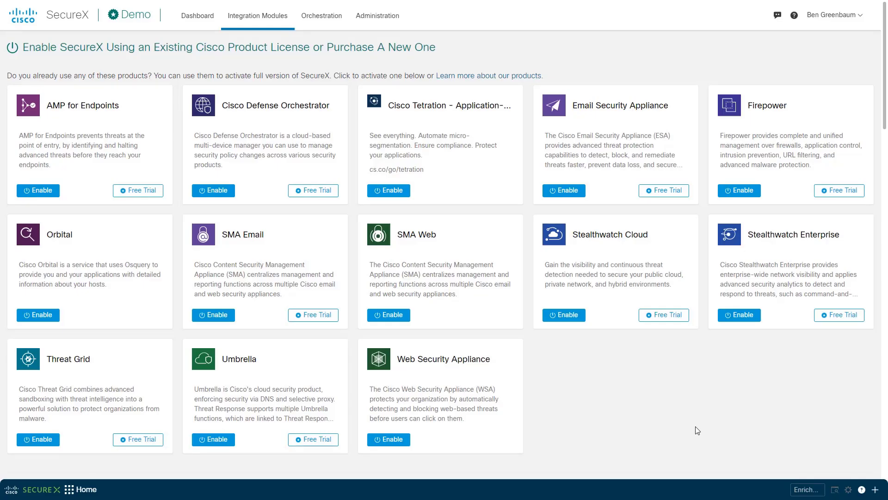
pyautogui.moveTo(745, 148)
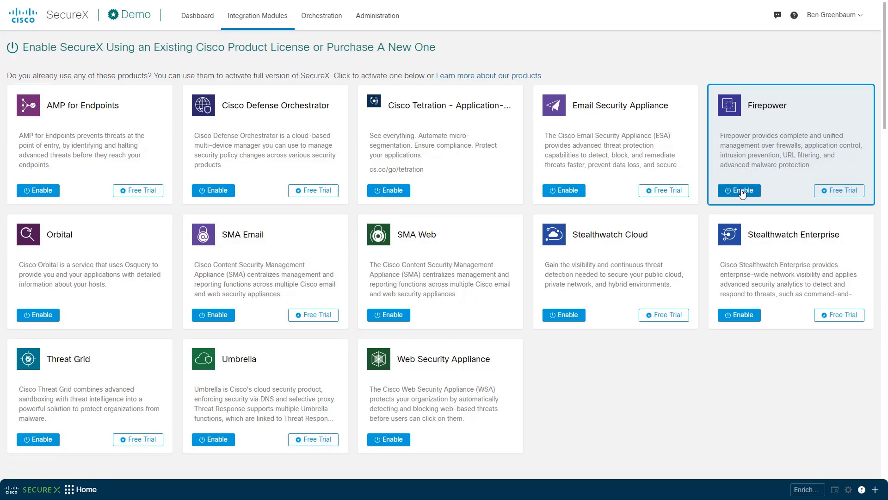
# Begin Firepower enablement via Get Started, then bring up Available Integration Modules.
pyautogui.click(739, 190)
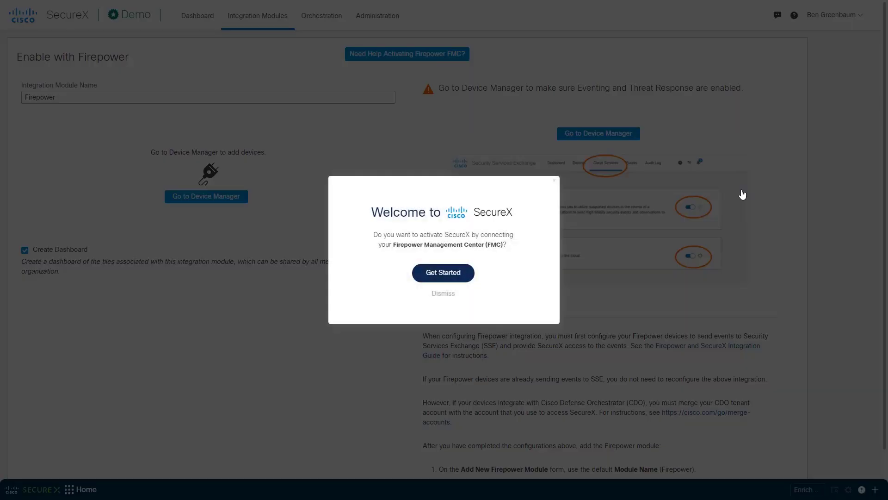
pyautogui.moveTo(443, 272)
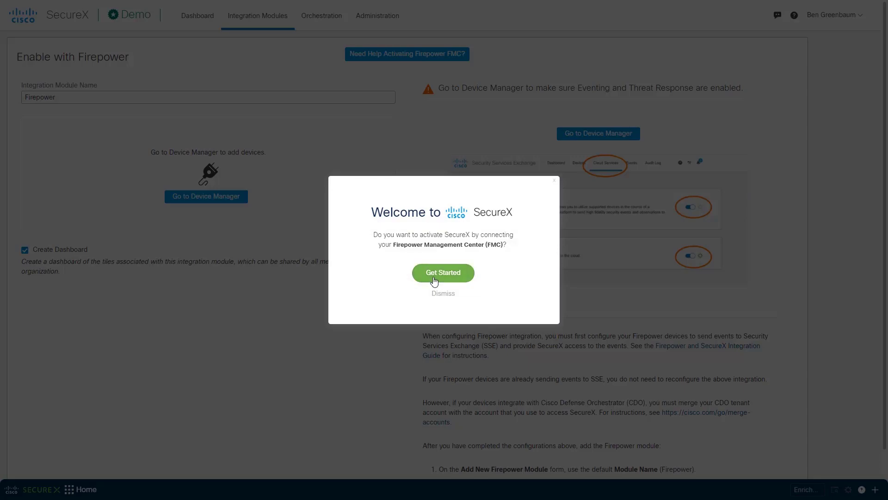
pyautogui.click(443, 272)
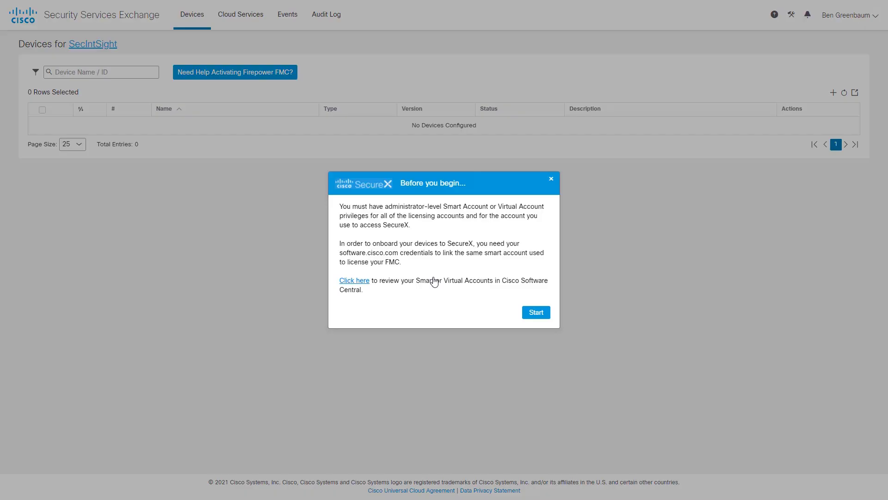
pyautogui.click(535, 312)
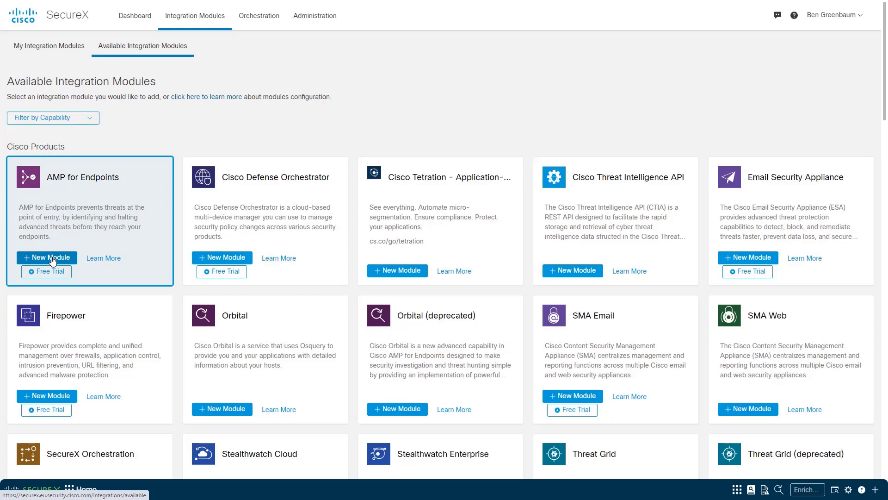
pyautogui.click(47, 257)
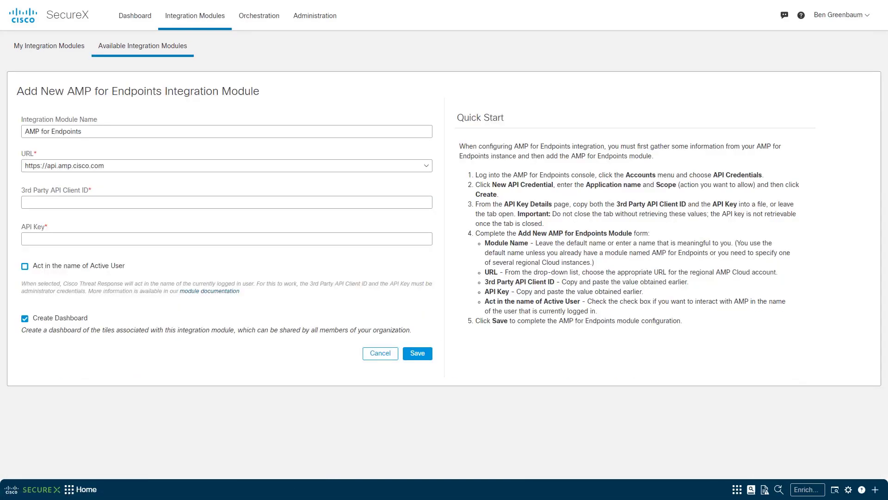
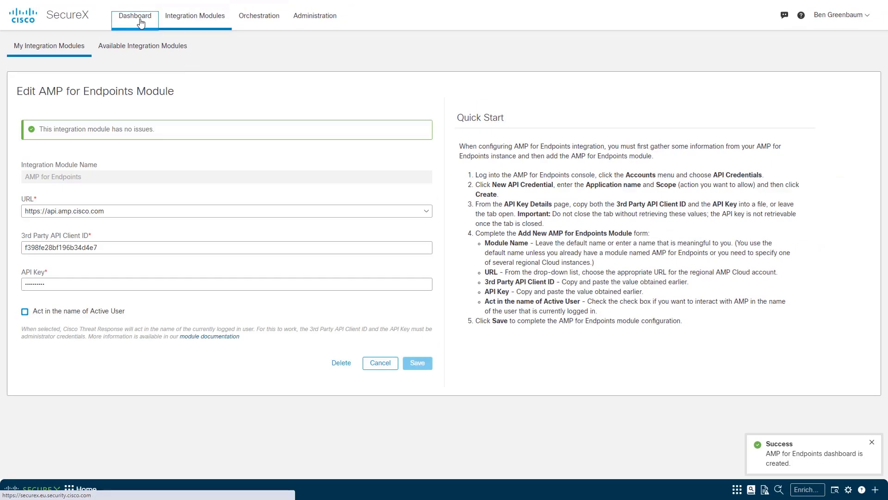
pyautogui.click(135, 16)
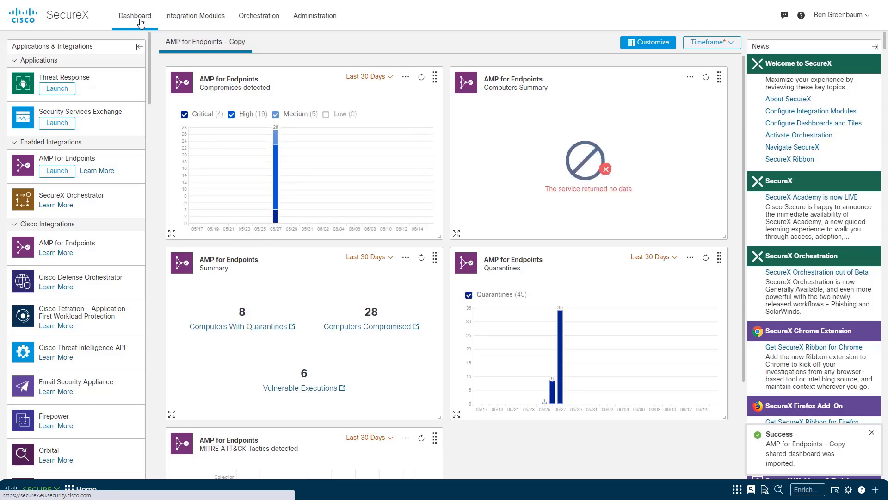
pyautogui.scroll(-3)
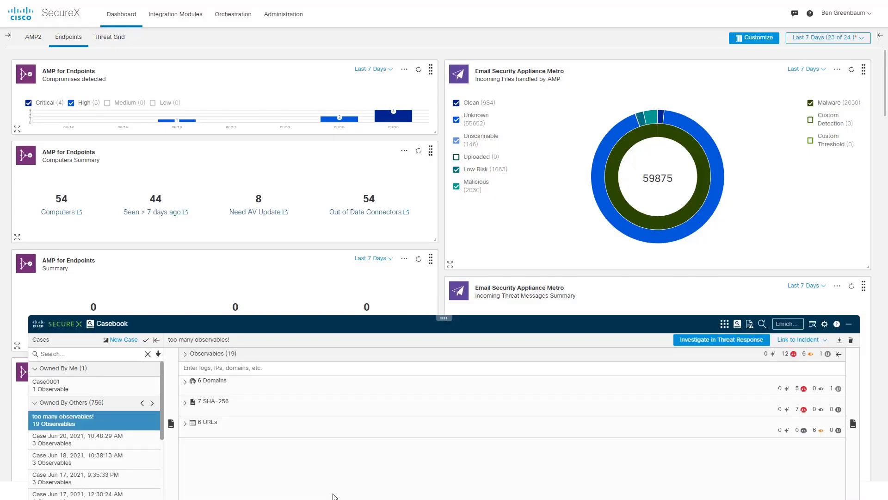
pyautogui.moveTo(337, 493)
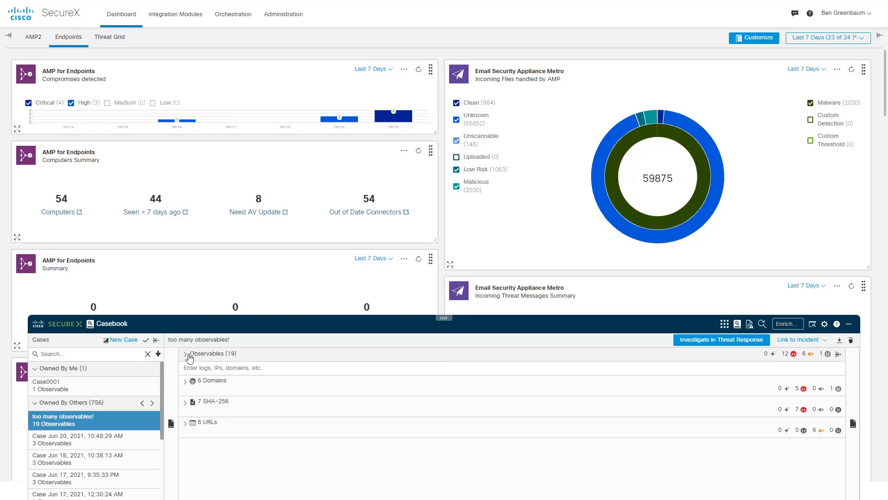
# Expand the case's 19 observables: 6 domains, 7 SHA-256 hashes and 6 URLs.
pyautogui.click(185, 381)
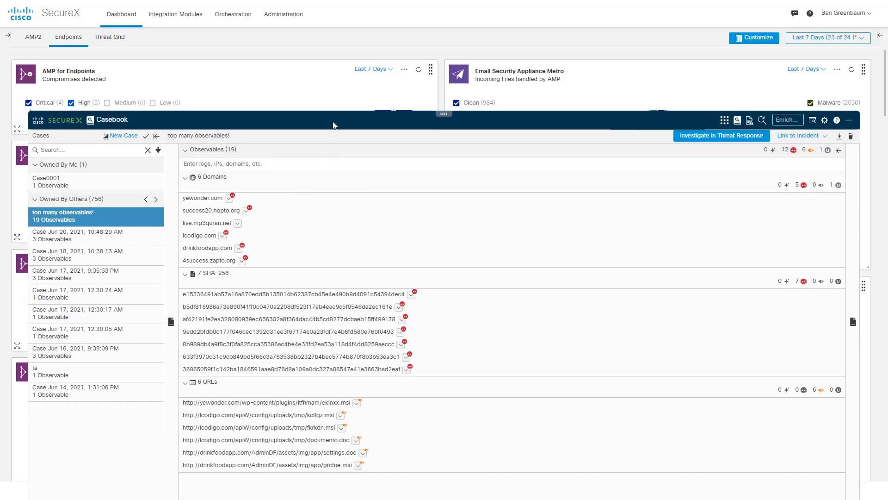
pyautogui.click(849, 119)
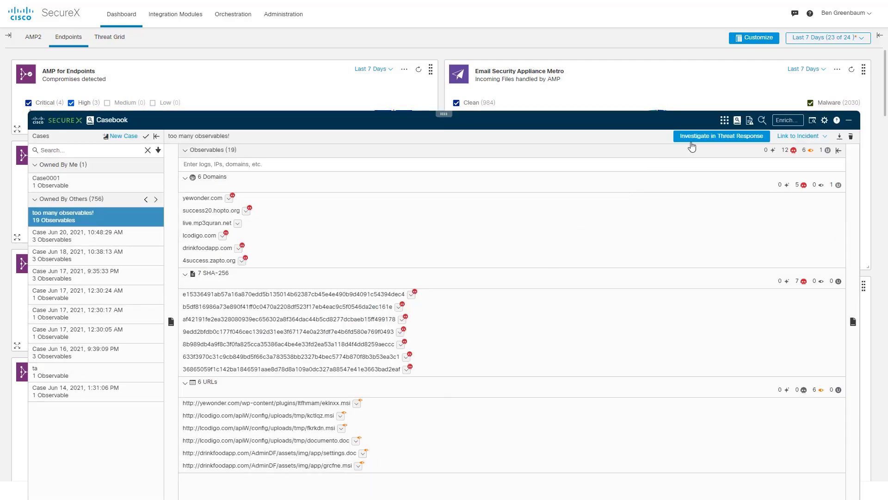
# Investigate the case's 21 observables in Threat Response, centred on success20.hopto.org.
pyautogui.click(720, 136)
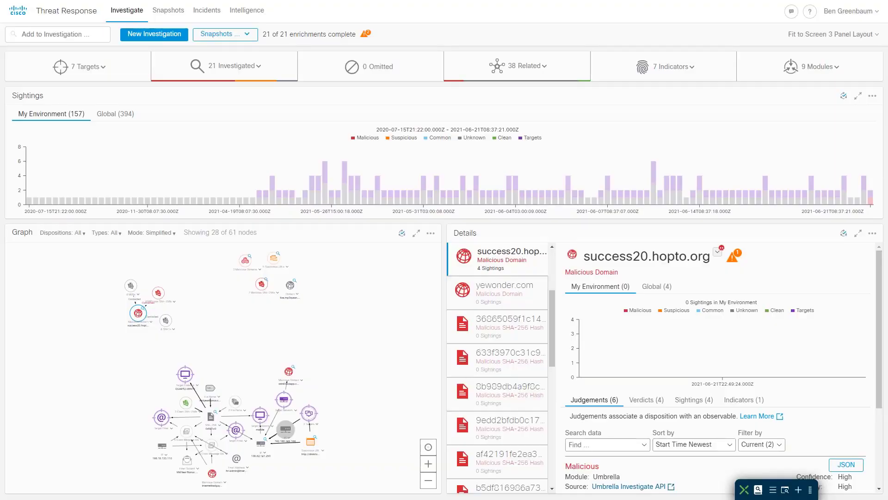
pyautogui.moveTo(520, 34)
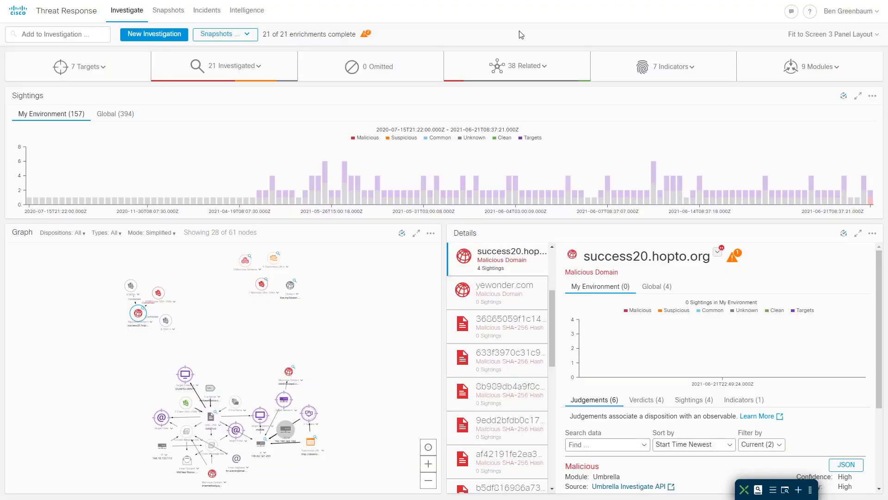
# Switch the panel layout to Stacked, then Automatic, then back to Fit to Screen.
pyautogui.click(833, 35)
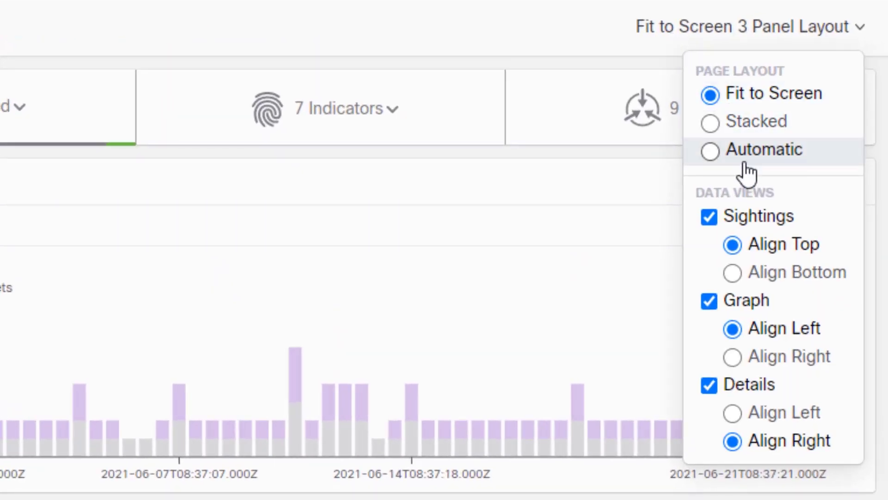
pyautogui.moveTo(775, 94)
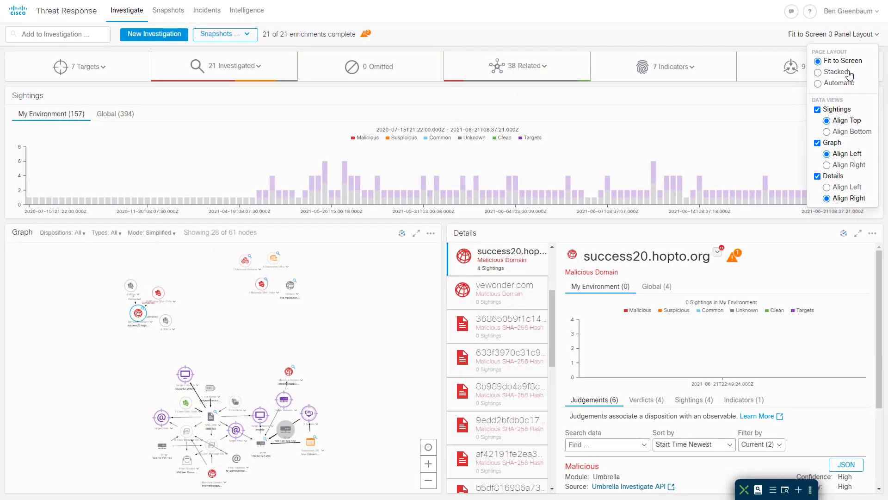
pyautogui.click(837, 72)
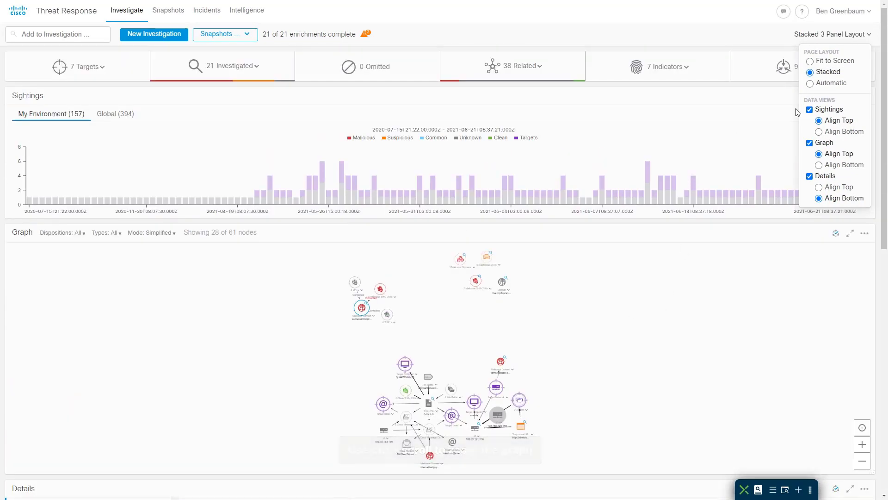
pyautogui.click(811, 83)
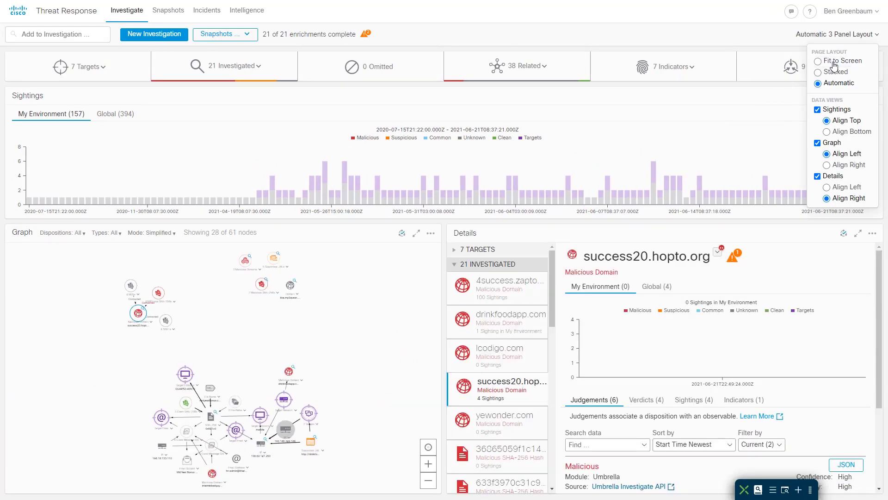
pyautogui.click(818, 61)
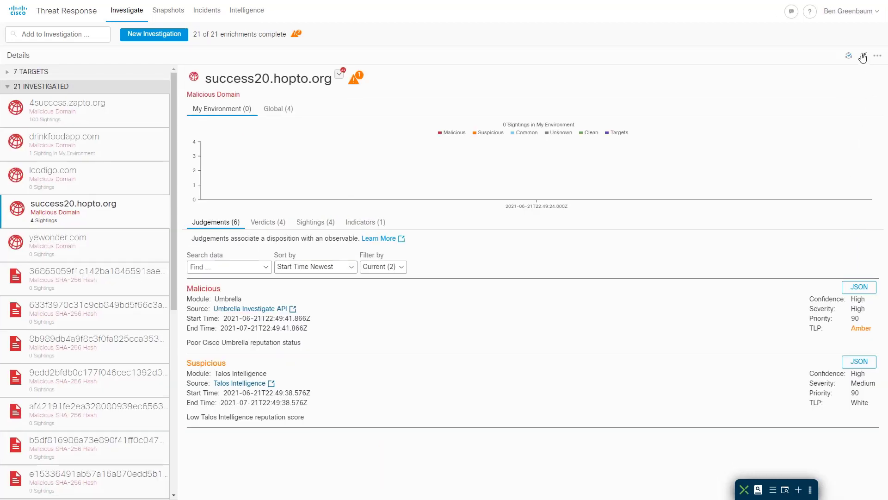
# Restore the three-panel layout from the maximized Details panel and enlarge the Graph panel.
pyautogui.click(862, 56)
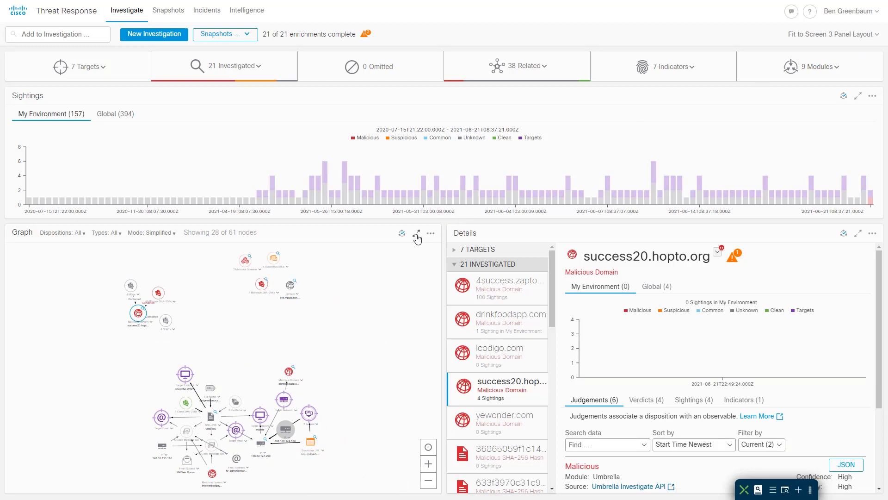
pyautogui.click(417, 234)
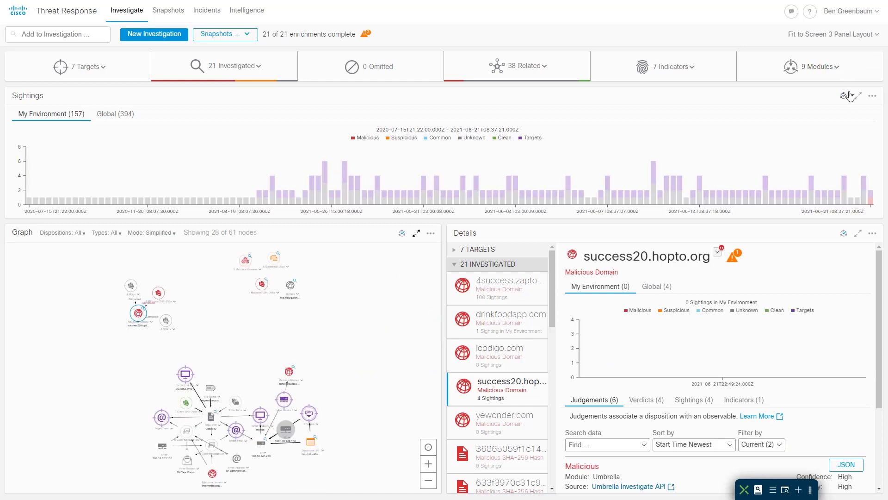
# Sync the Sightings timeline to Graph and Details and inspect the three 2021-05-27 sightings on QUARTZ-WIN10.
pyautogui.click(843, 95)
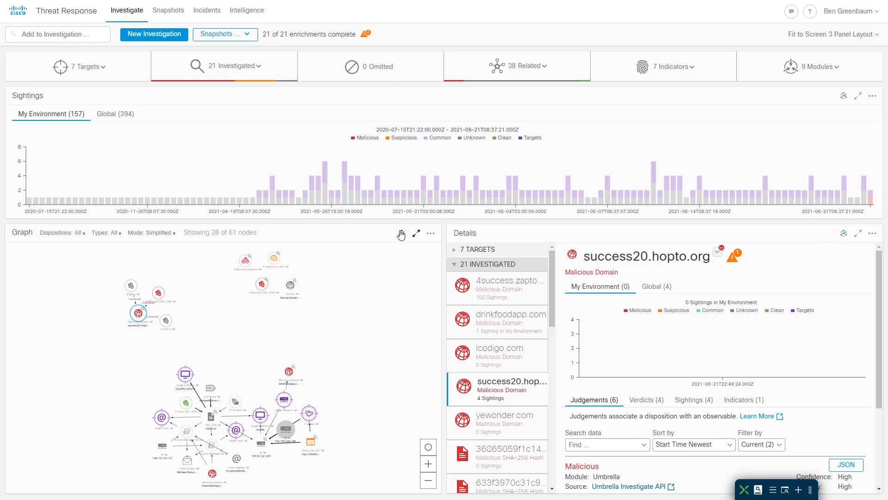
pyautogui.moveTo(199, 256)
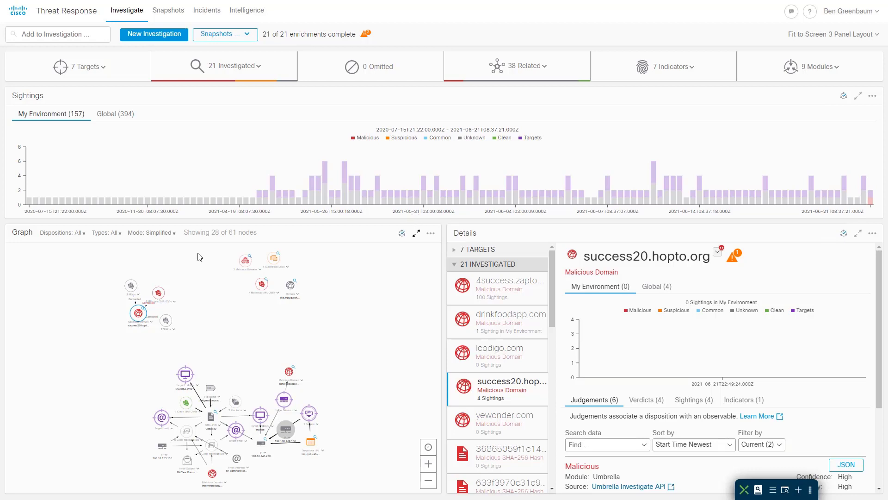
pyautogui.moveTo(313, 337)
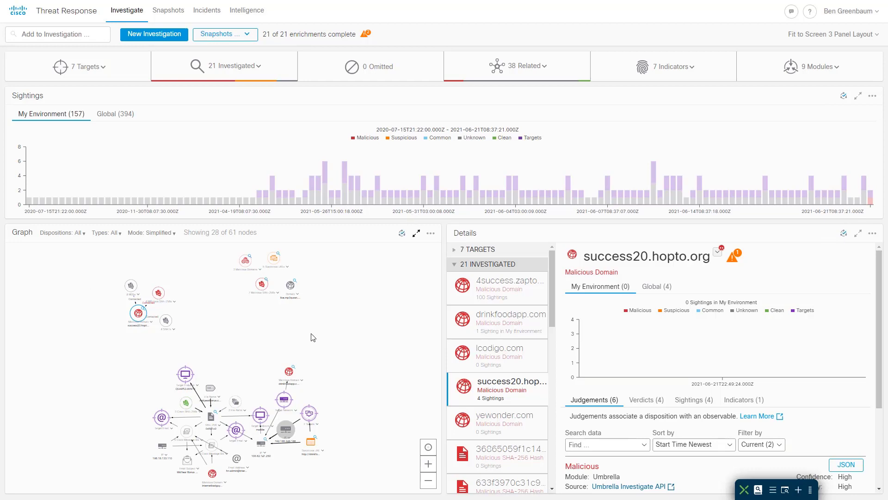
pyautogui.moveTo(345, 192)
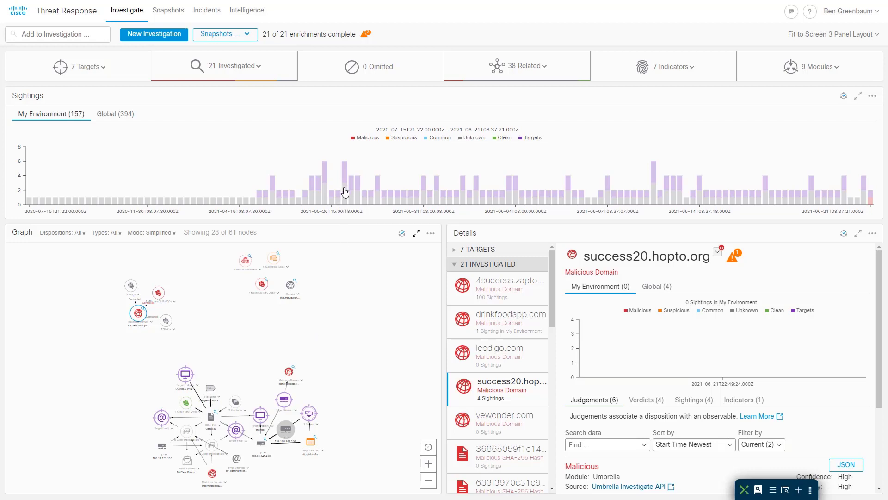
pyautogui.click(346, 170)
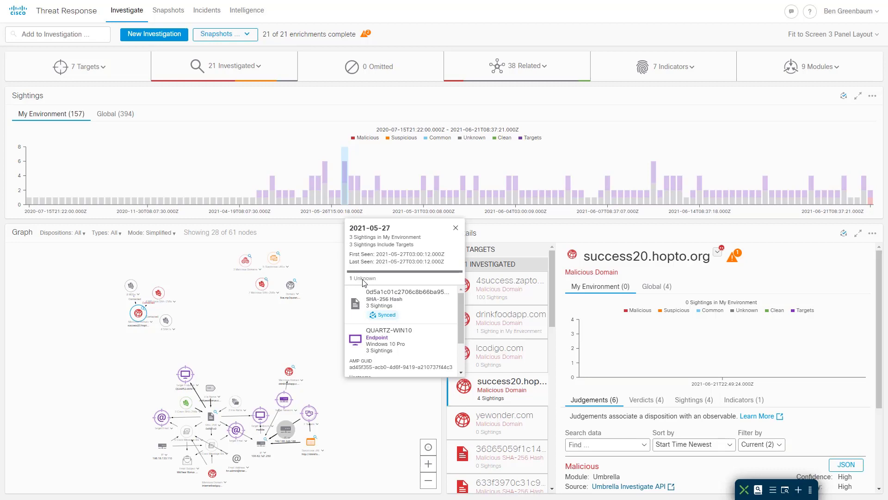
pyautogui.moveTo(375, 304)
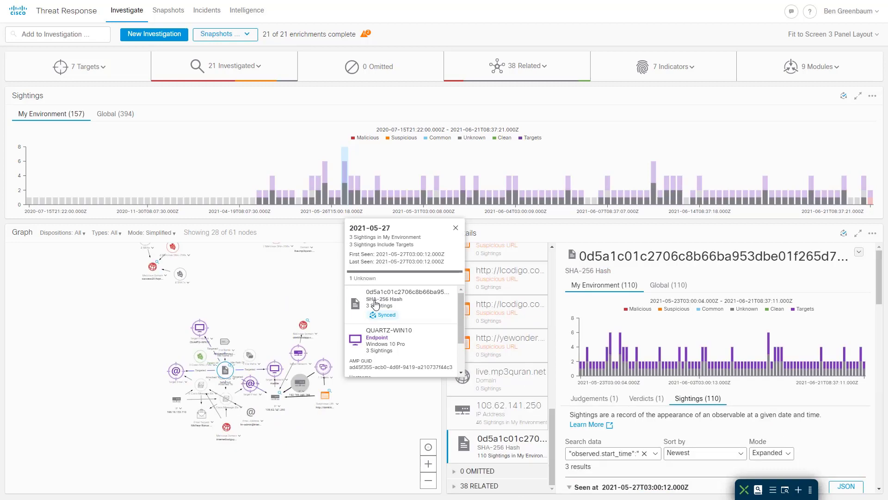
pyautogui.moveTo(628, 307)
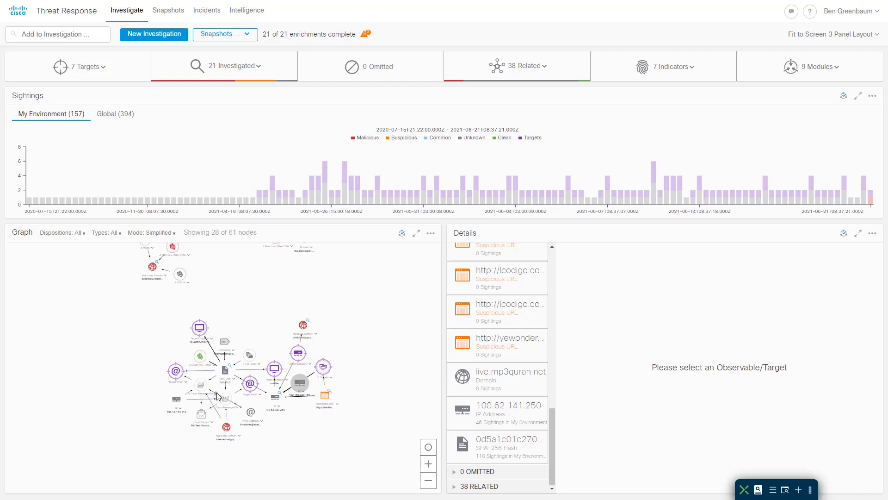
# Show the five Cisco Message IDs from the graph and reveal Secure Email Appliance delete and forward actions for one.
pyautogui.click(199, 385)
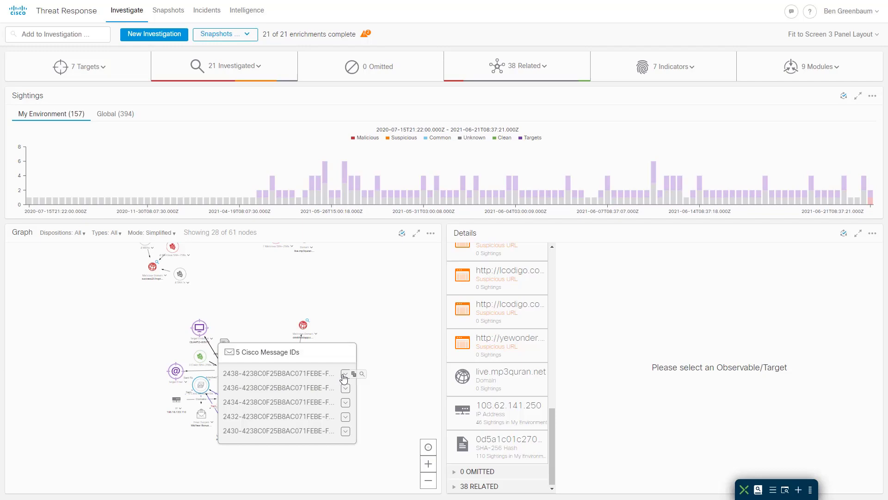
pyautogui.click(345, 373)
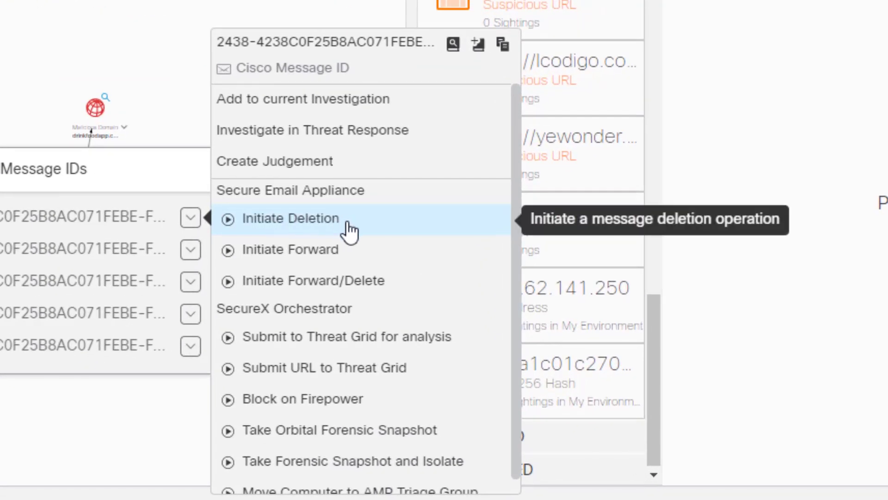
pyautogui.moveTo(289, 249)
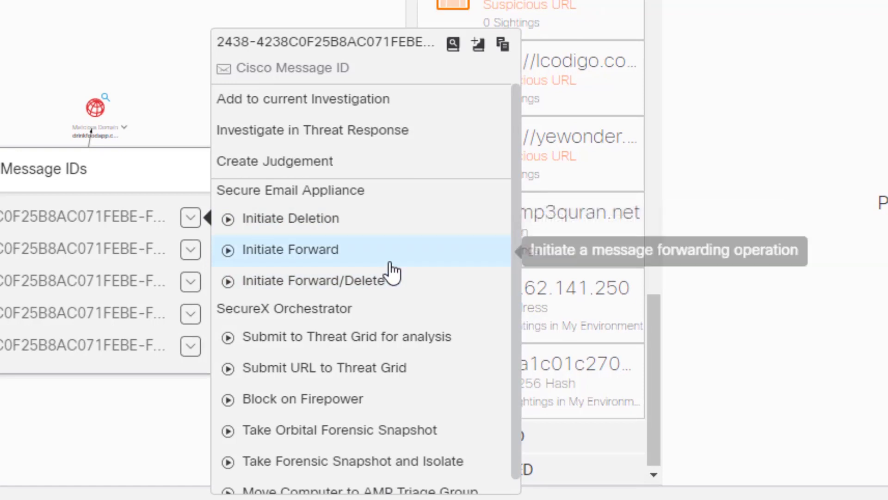
pyautogui.moveTo(414, 280)
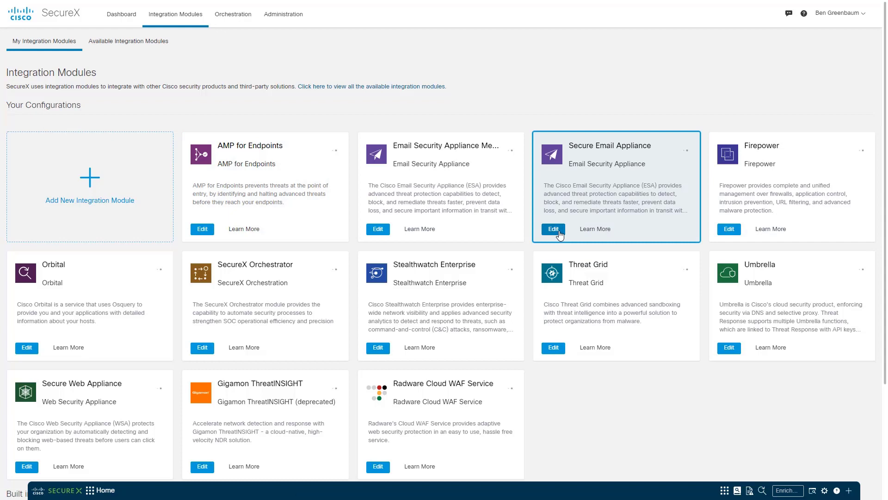
pyautogui.click(552, 228)
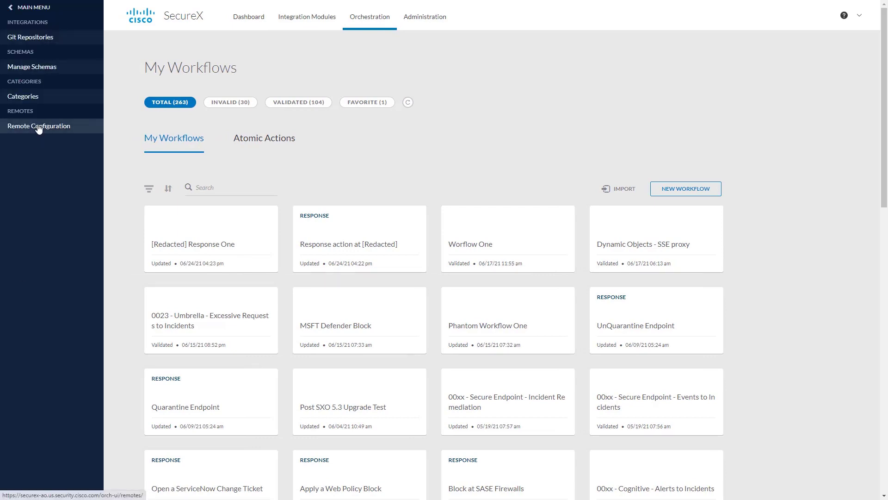
# View Remote Configuration listing SXO-242-253-Static connected and TME Lab Remote not connected.
pyautogui.click(39, 126)
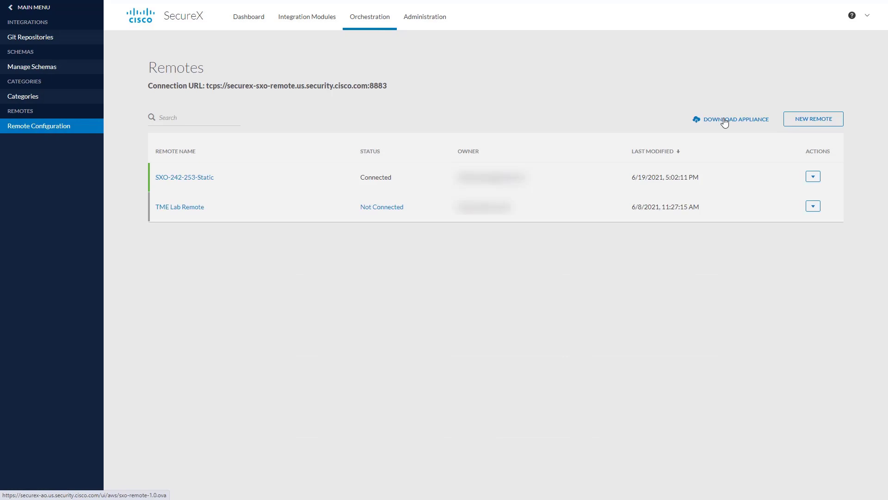
pyautogui.moveTo(475, 91)
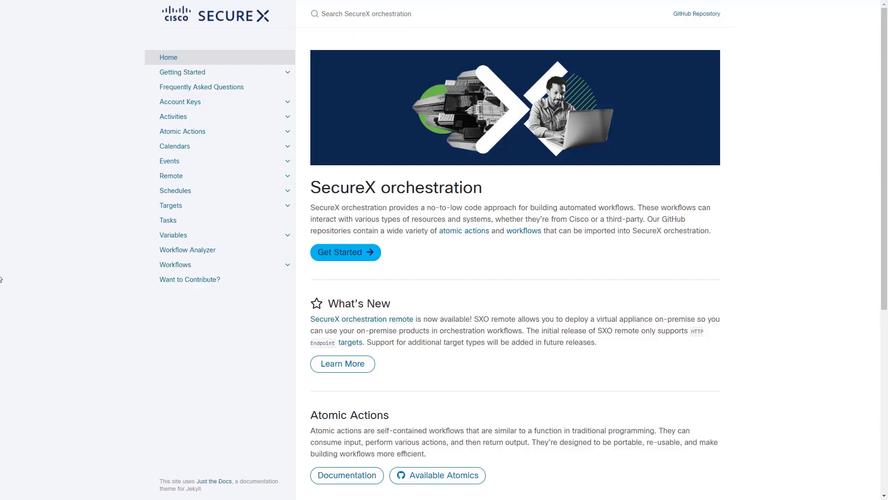
pyautogui.moveTo(104, 193)
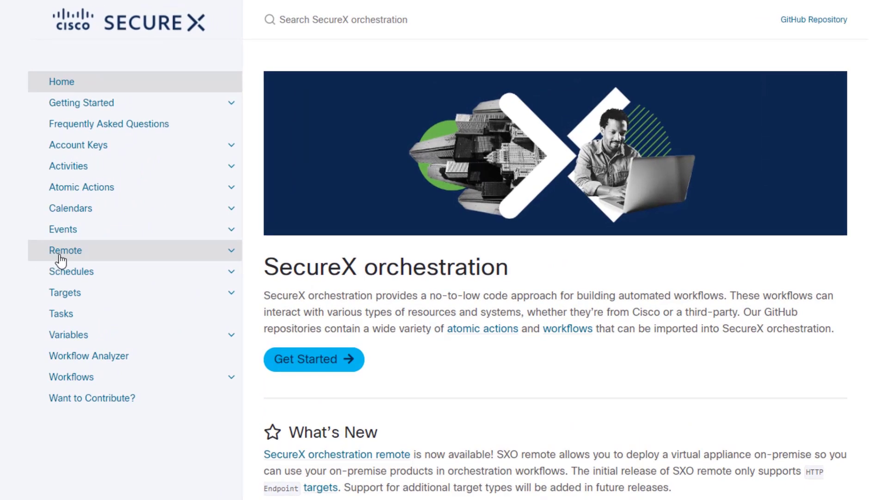
# Read the Remote documentation page, then move to the Workflows documentation page.
pyautogui.click(65, 250)
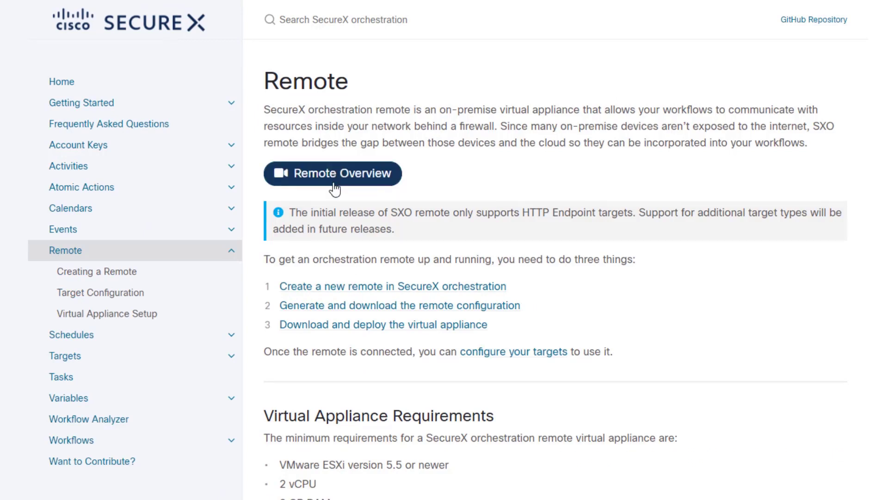
pyautogui.moveTo(374, 408)
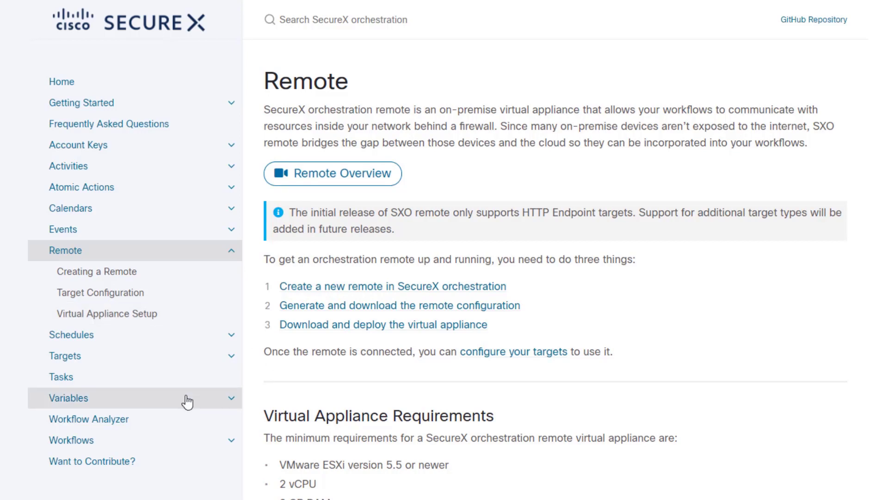
pyautogui.moveTo(149, 441)
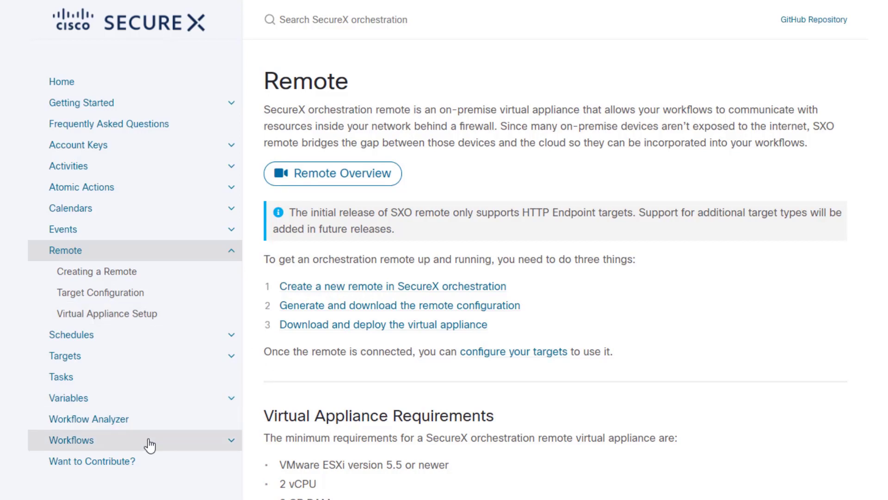
pyautogui.click(71, 441)
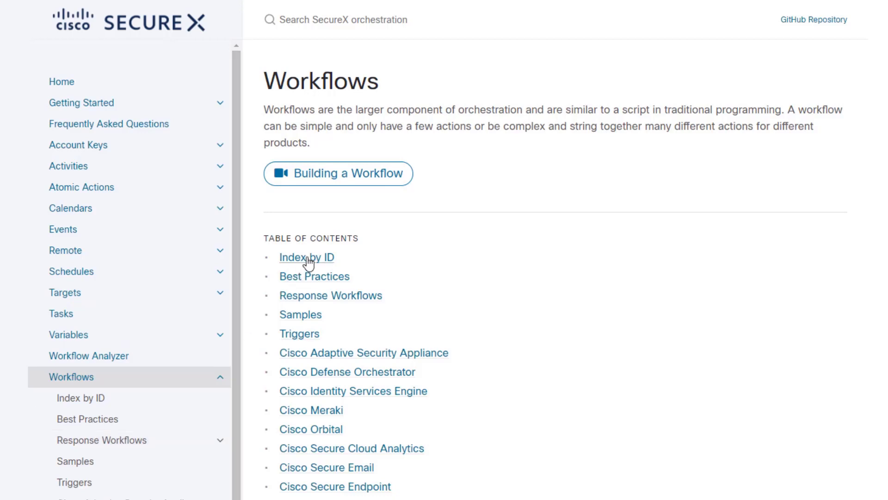
# Browse the Workflows Index by ID table of all published workflows.
pyautogui.click(307, 256)
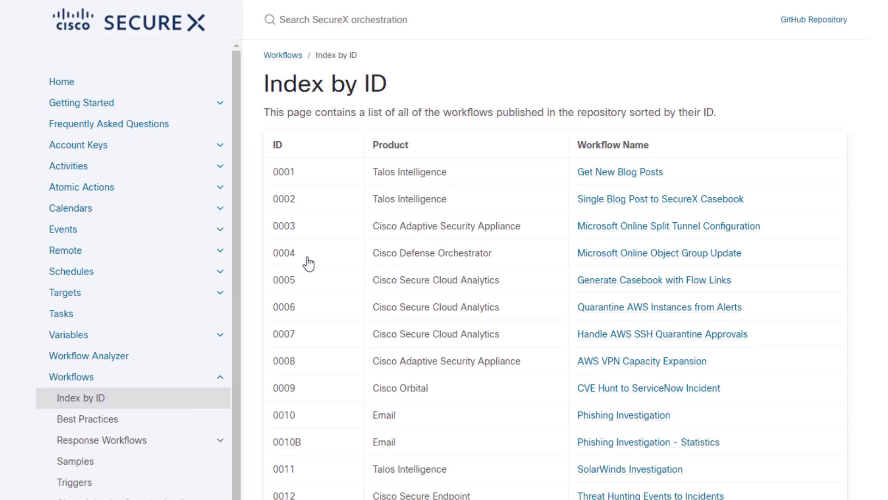
pyautogui.scroll(-3)
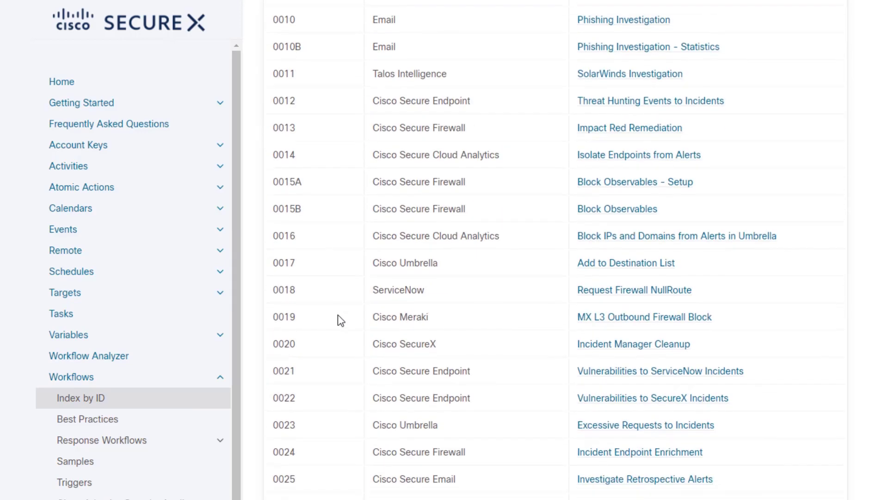
pyautogui.scroll(-3)
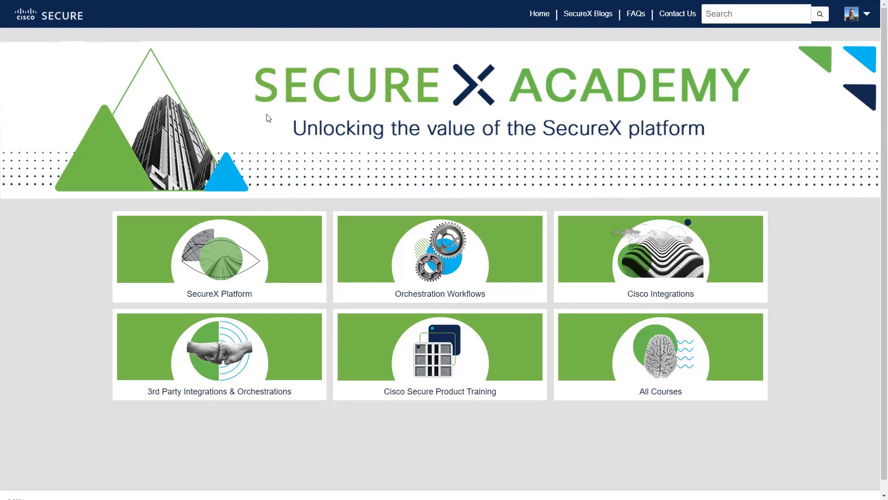
pyautogui.moveTo(268, 117)
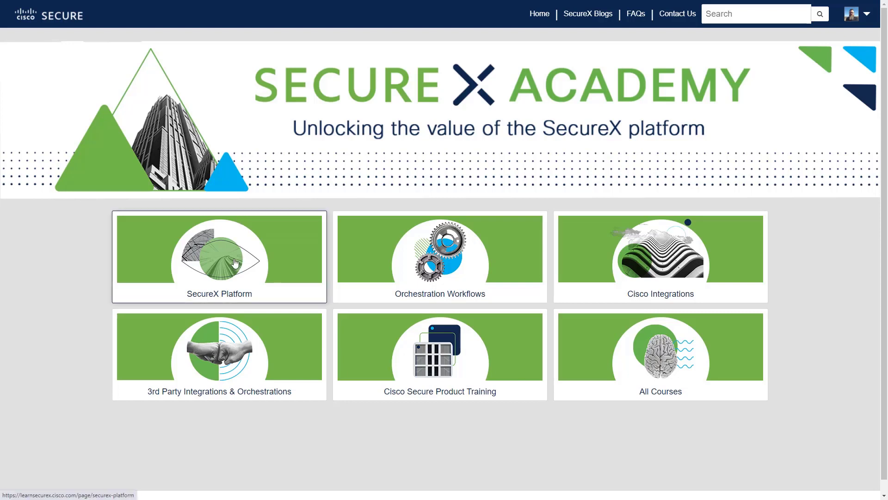
pyautogui.moveTo(324, 271)
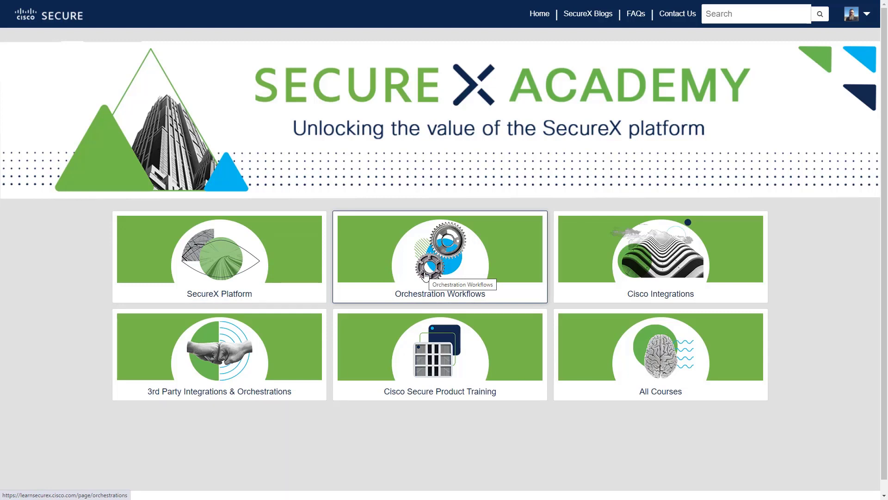
pyautogui.moveTo(661, 256)
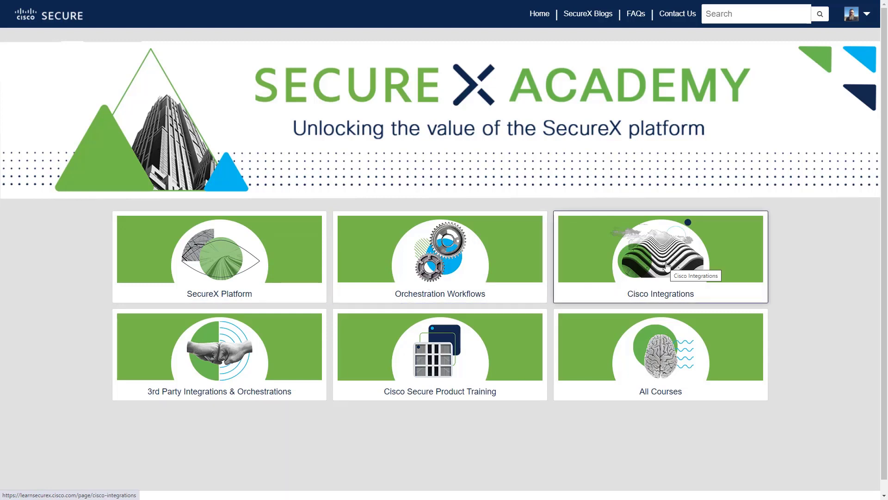
pyautogui.moveTo(666, 267)
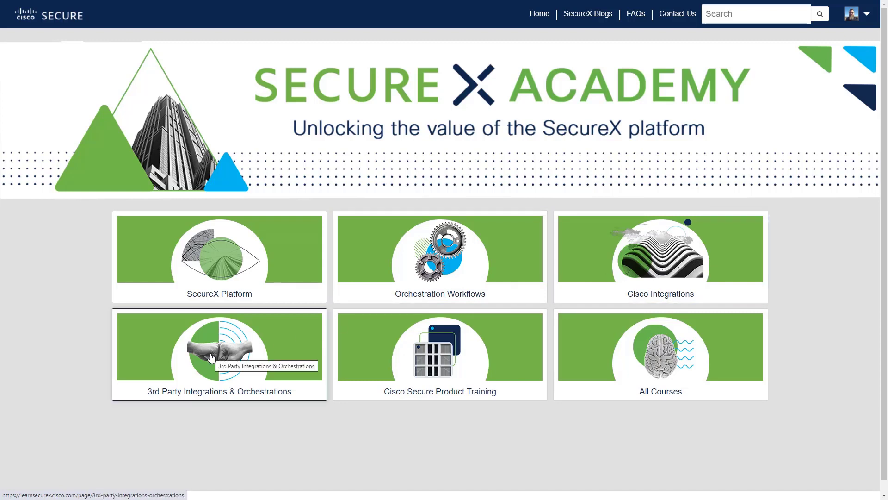
pyautogui.moveTo(229, 364)
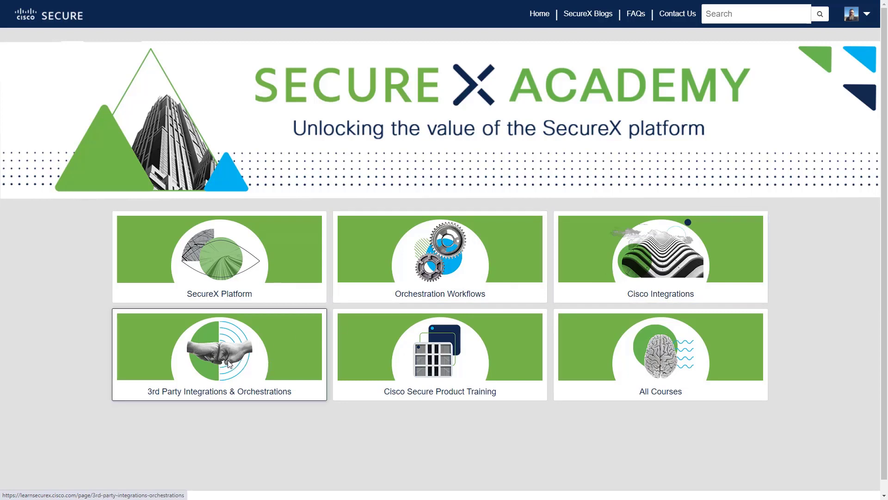
pyautogui.moveTo(451, 369)
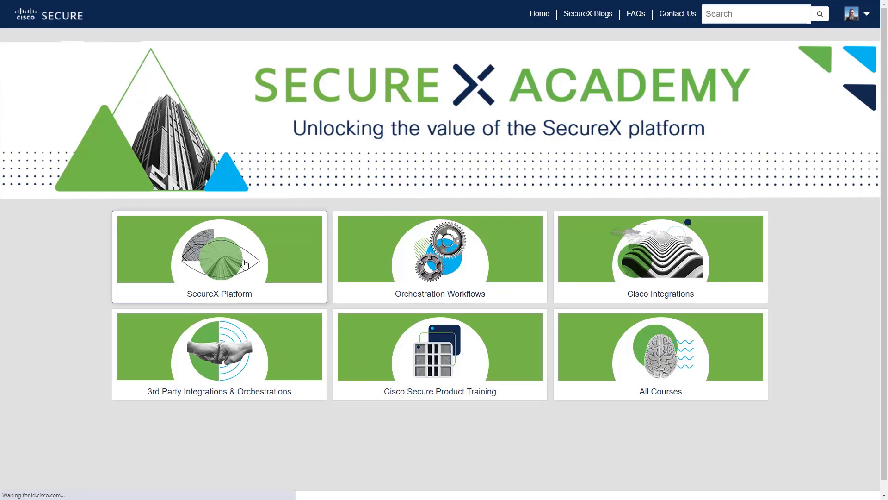
# View the SecureX Platform courses, including Learning Path 1 and the SecureX Dashboard course.
pyautogui.click(219, 257)
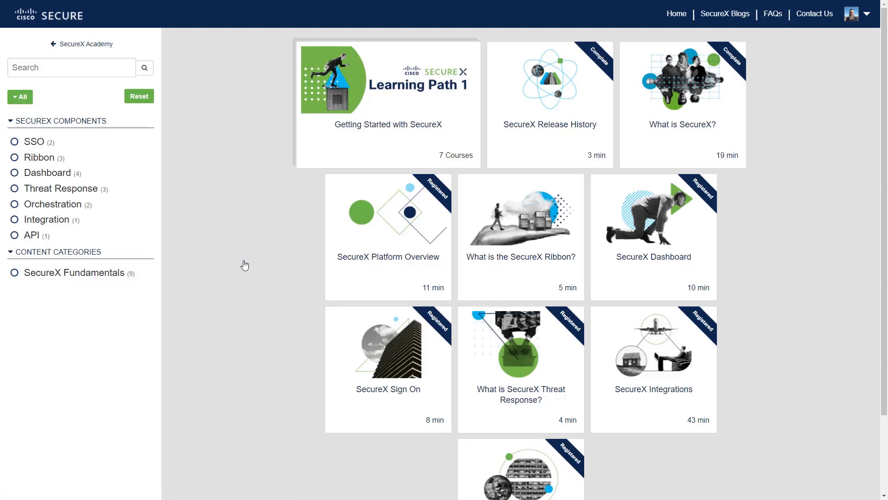
pyautogui.moveTo(245, 264)
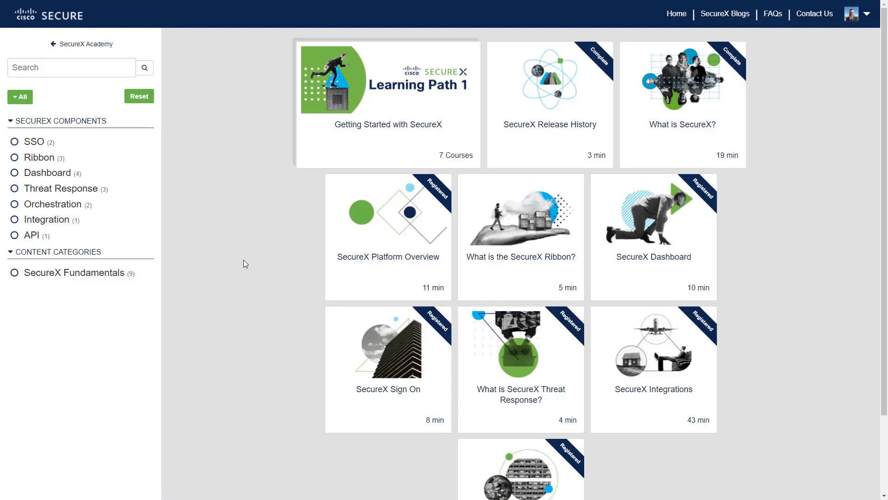